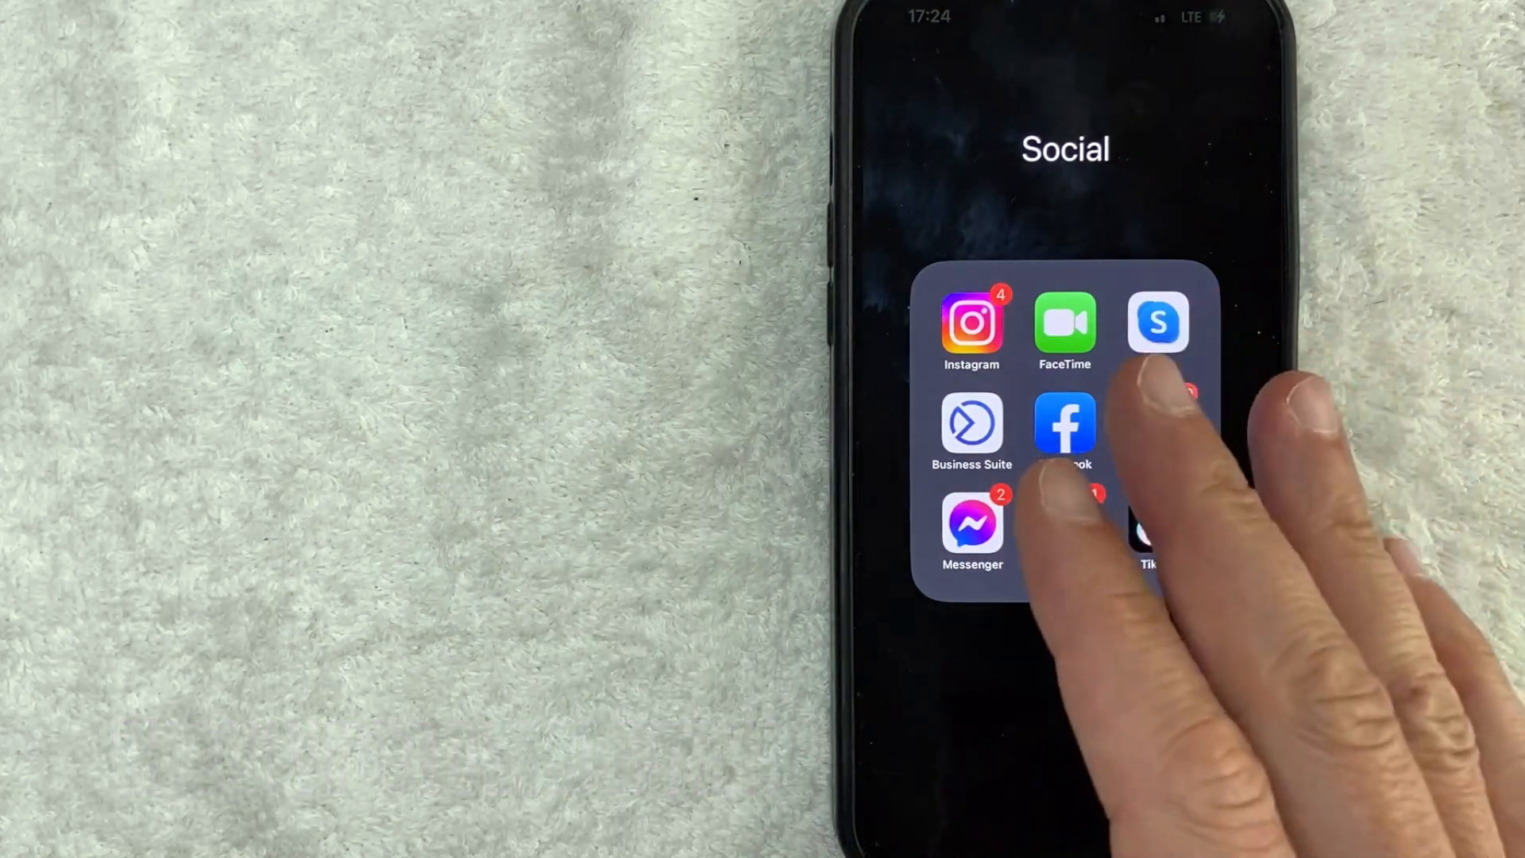
# Launch Instagram from the Social folder, landing on the profile grid of quote posts.
pyautogui.click(969, 323)
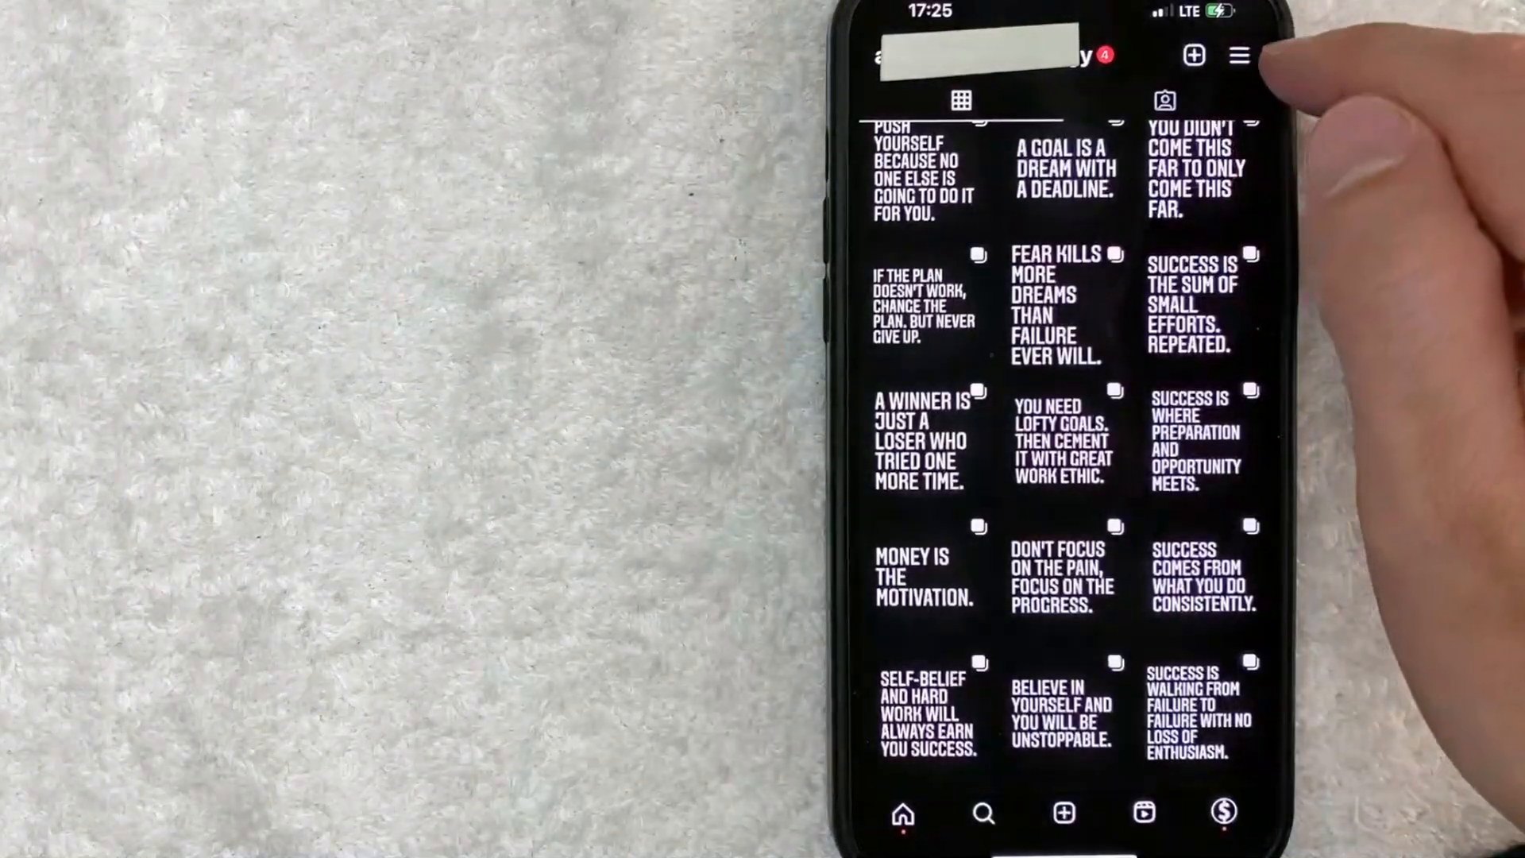
# Reach the Settings page through the profile's menu.
pyautogui.click(1239, 54)
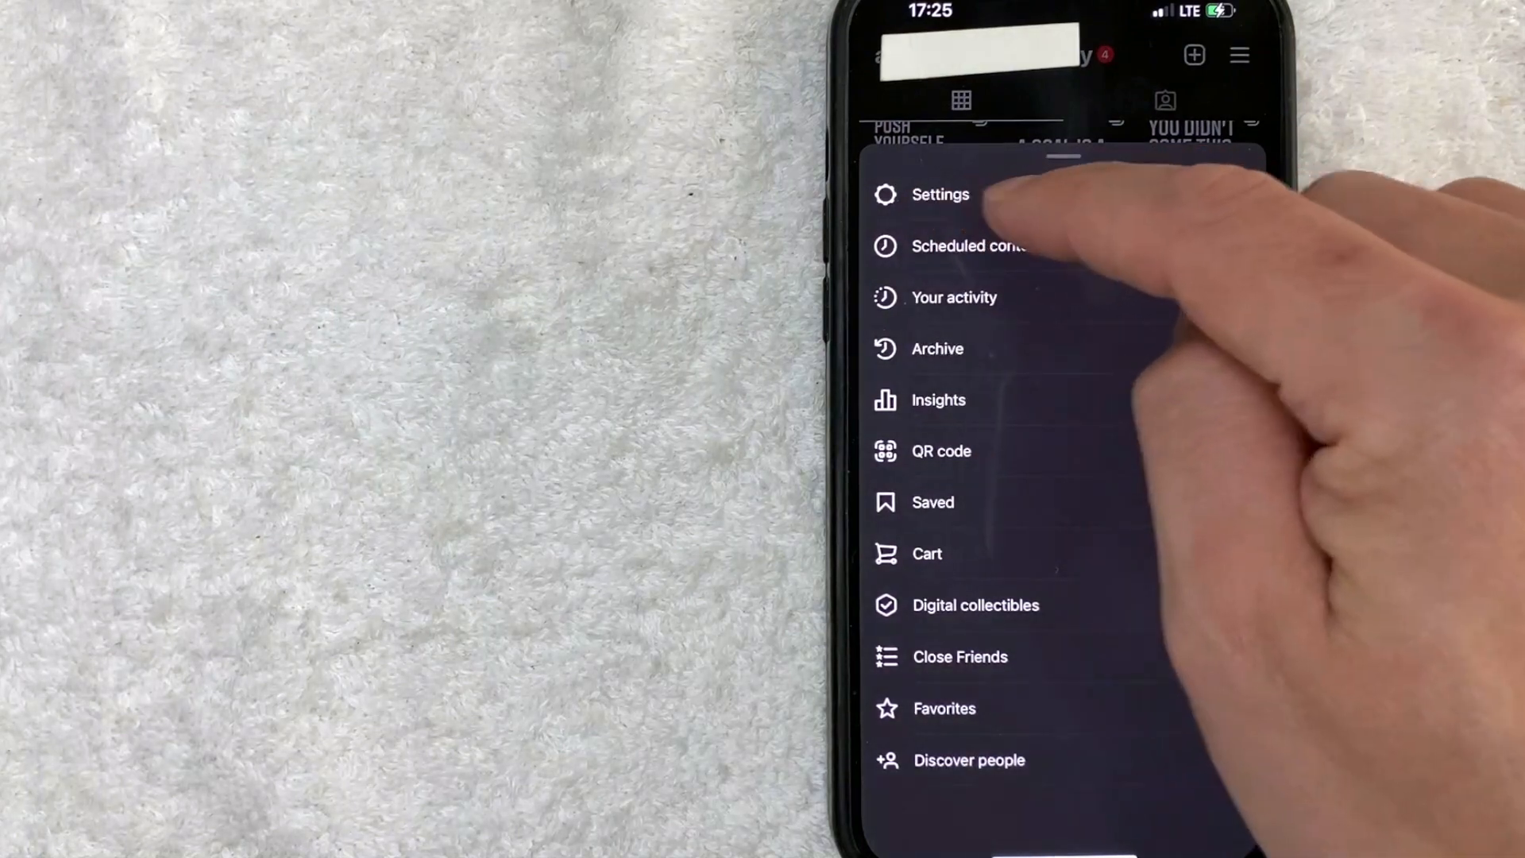
pyautogui.click(939, 194)
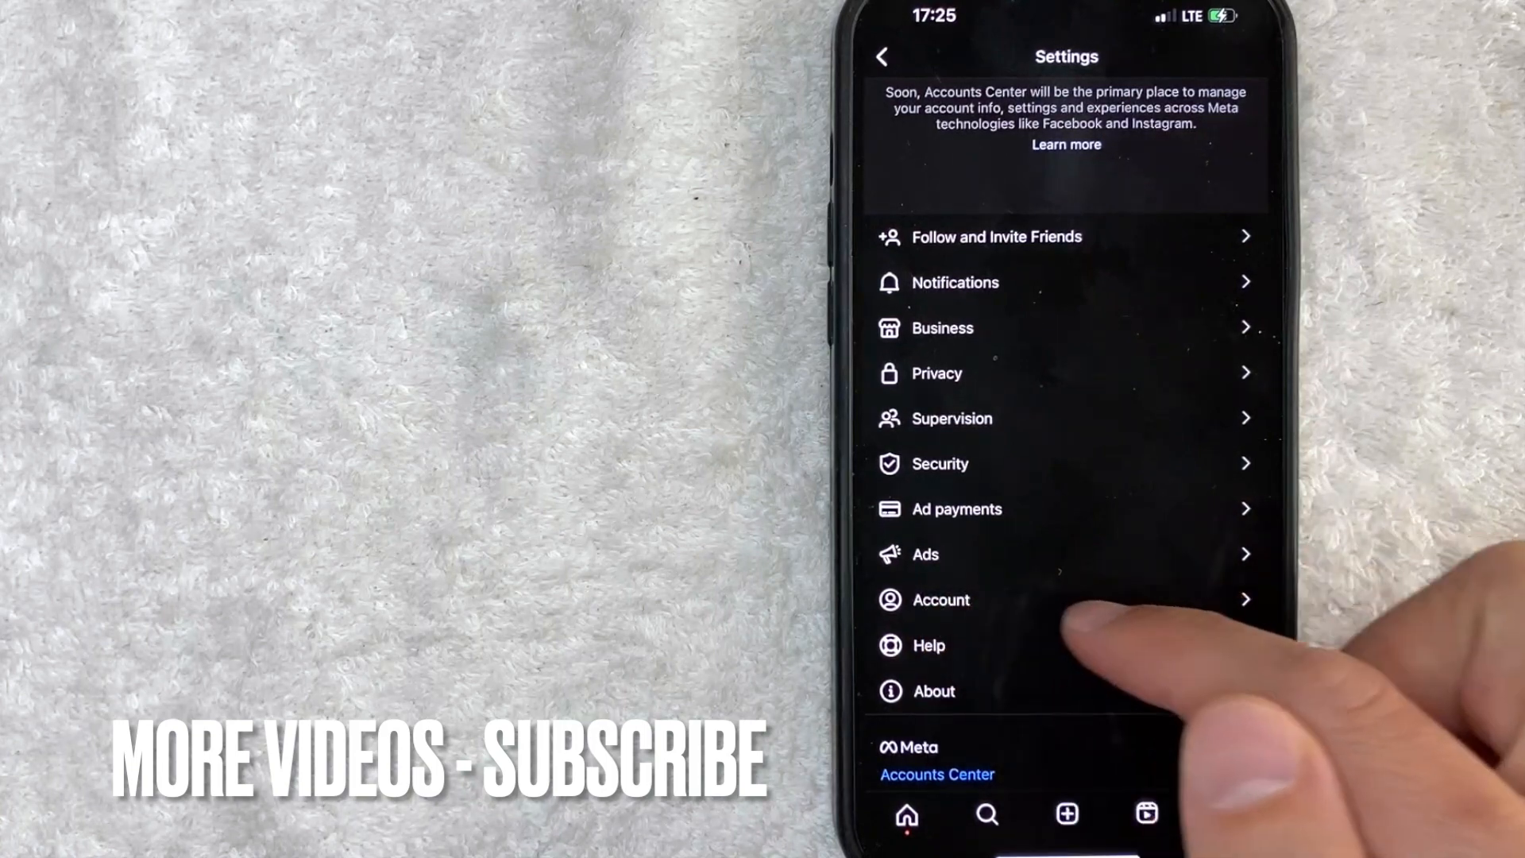
# Start a Request verification from the Account section of Settings.
pyautogui.click(940, 599)
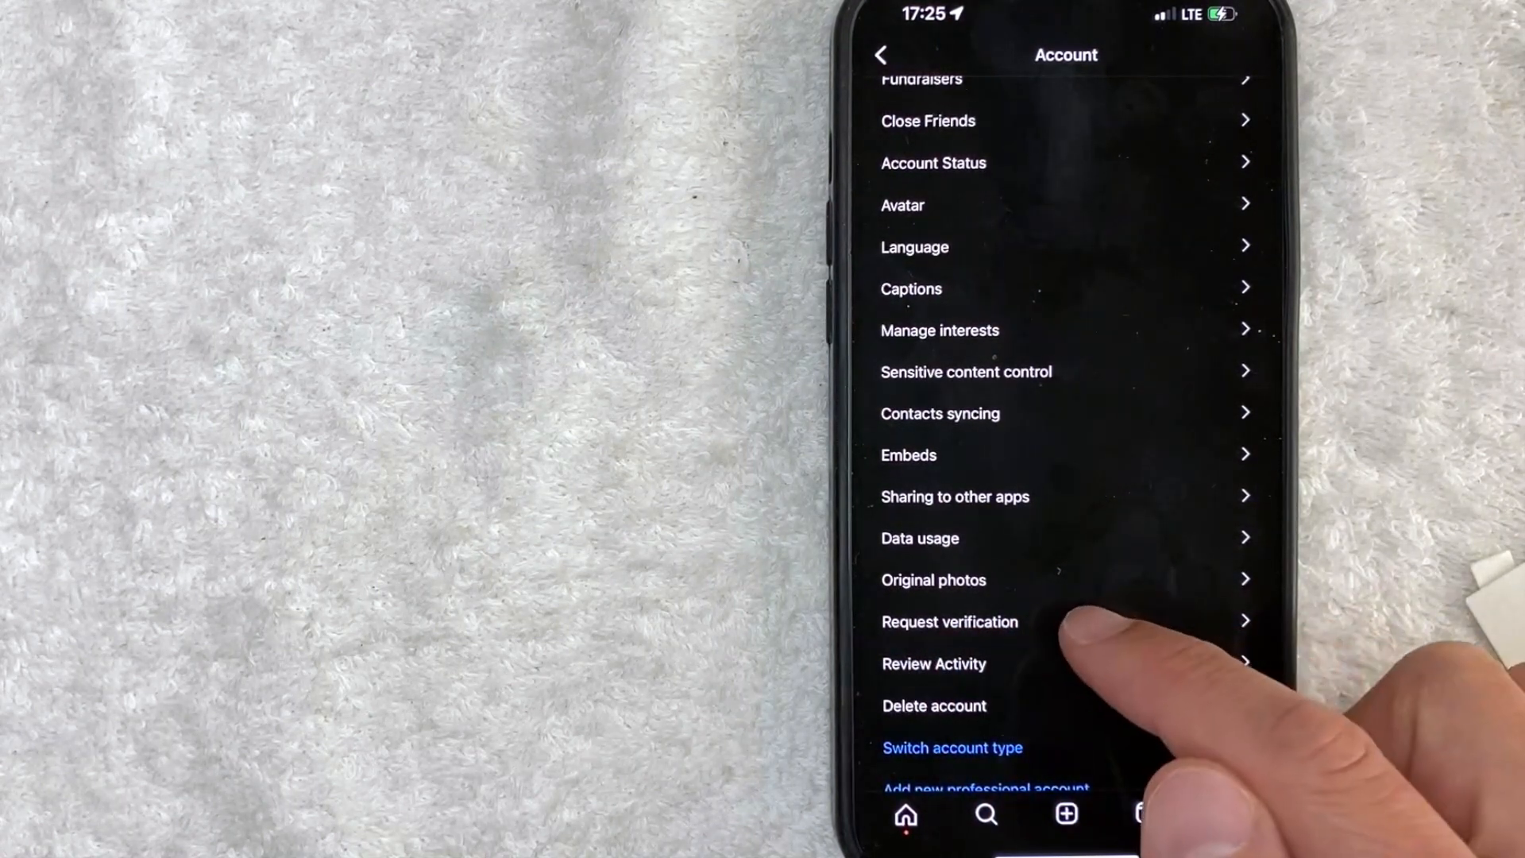
pyautogui.click(950, 621)
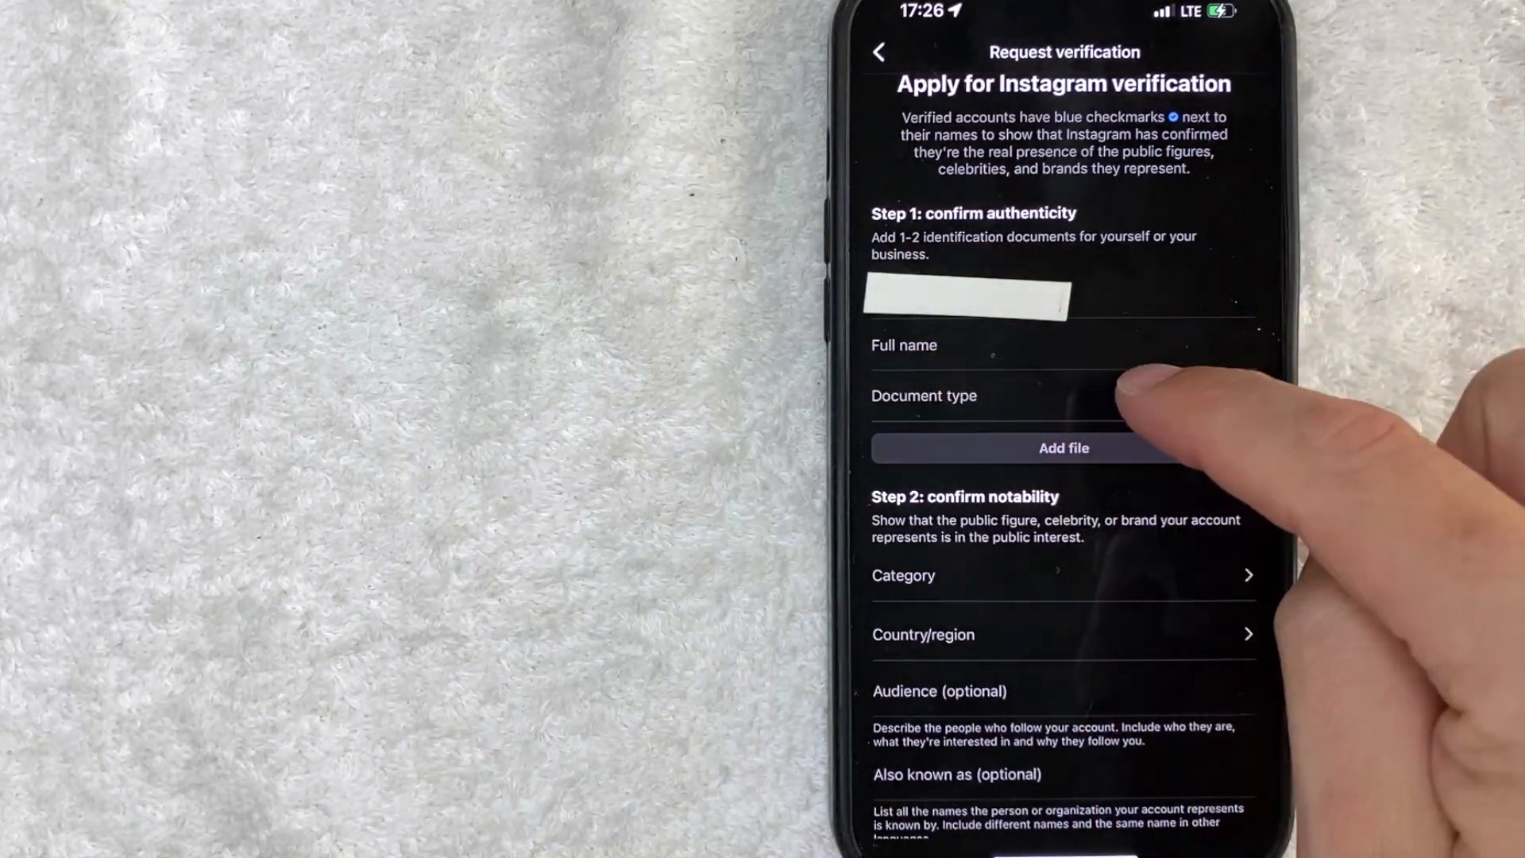
# Choose Driver's license as the document type and begin adding a photo of it.
pyautogui.click(1063, 395)
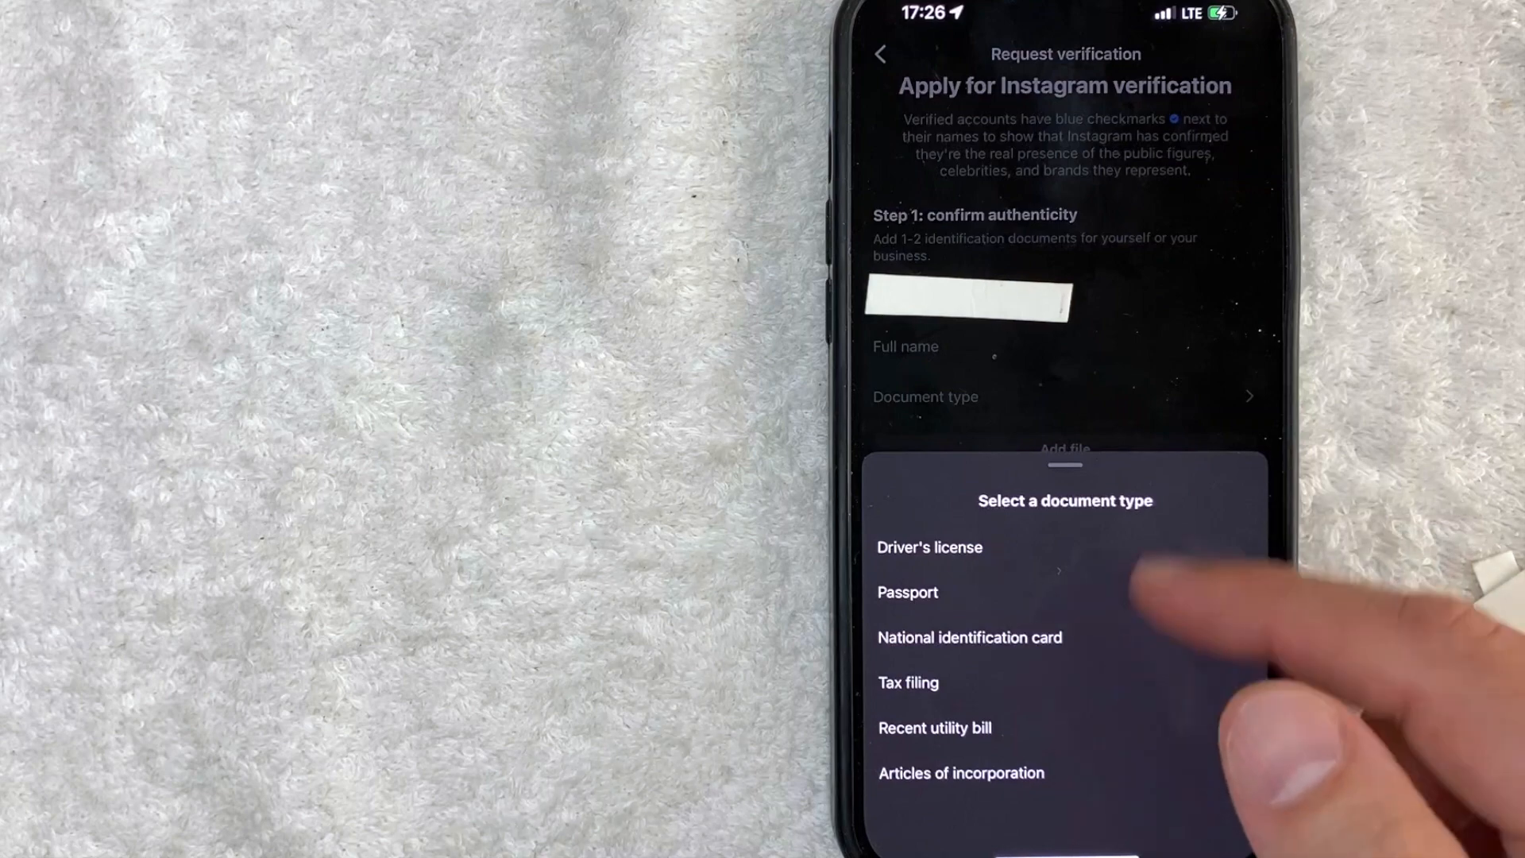
pyautogui.click(929, 547)
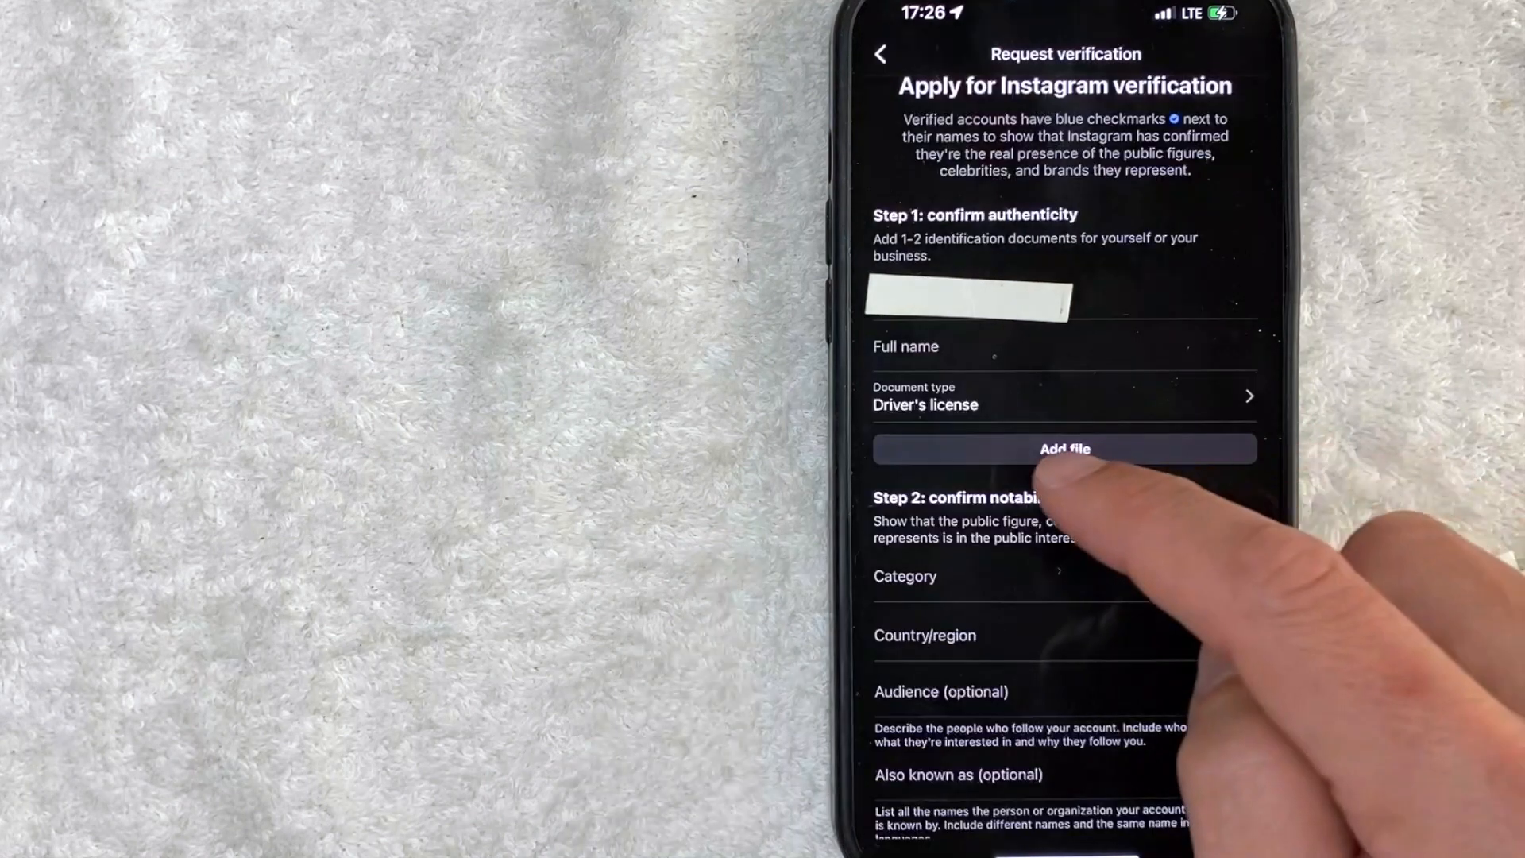
pyautogui.click(1064, 448)
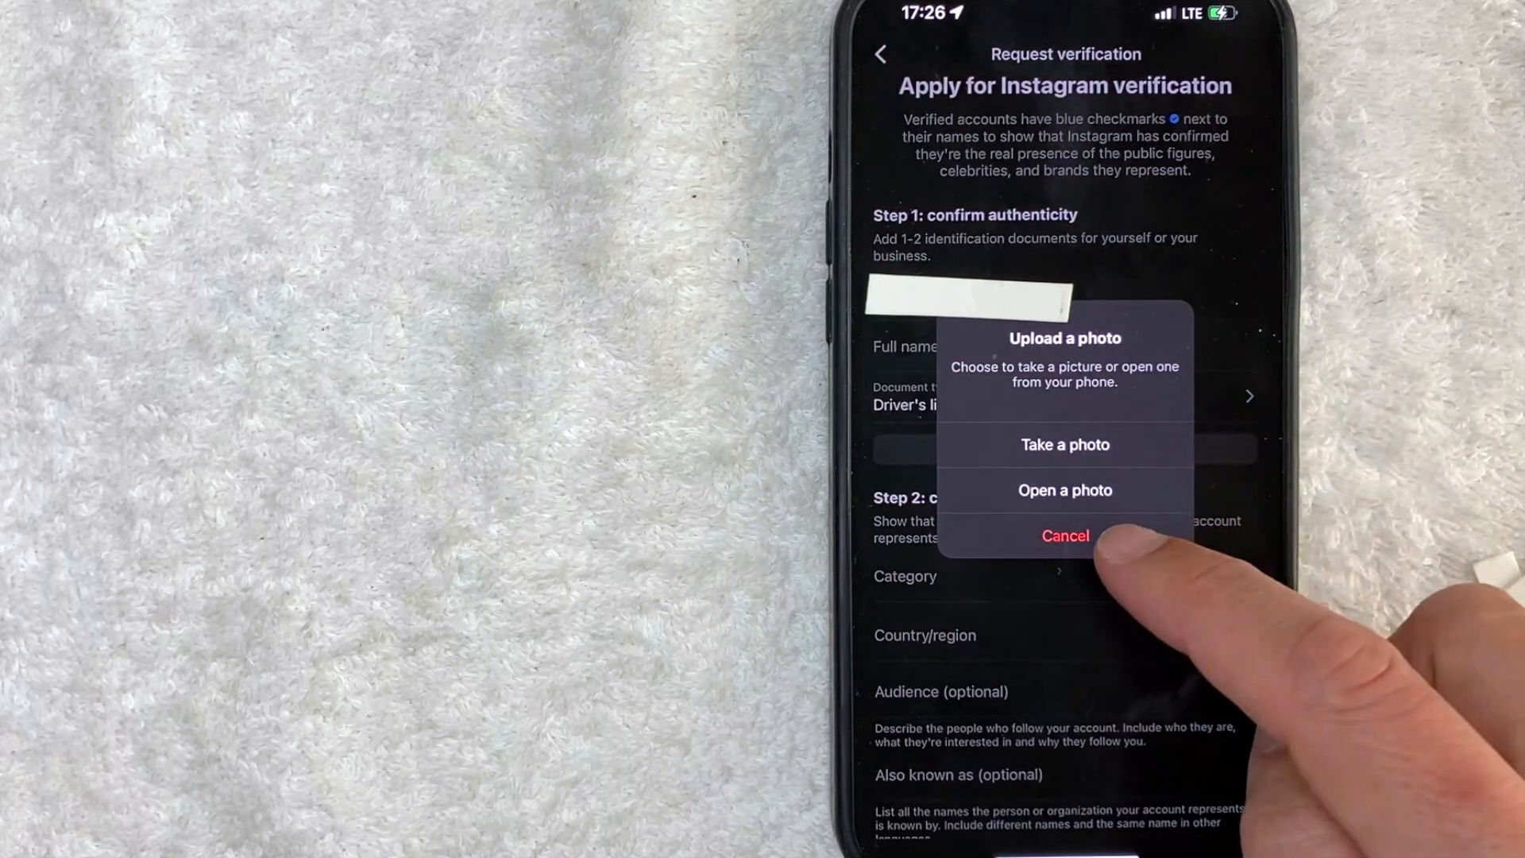
# Cancel the photo upload prompt and scroll to the form's notability fields.
pyautogui.click(1064, 535)
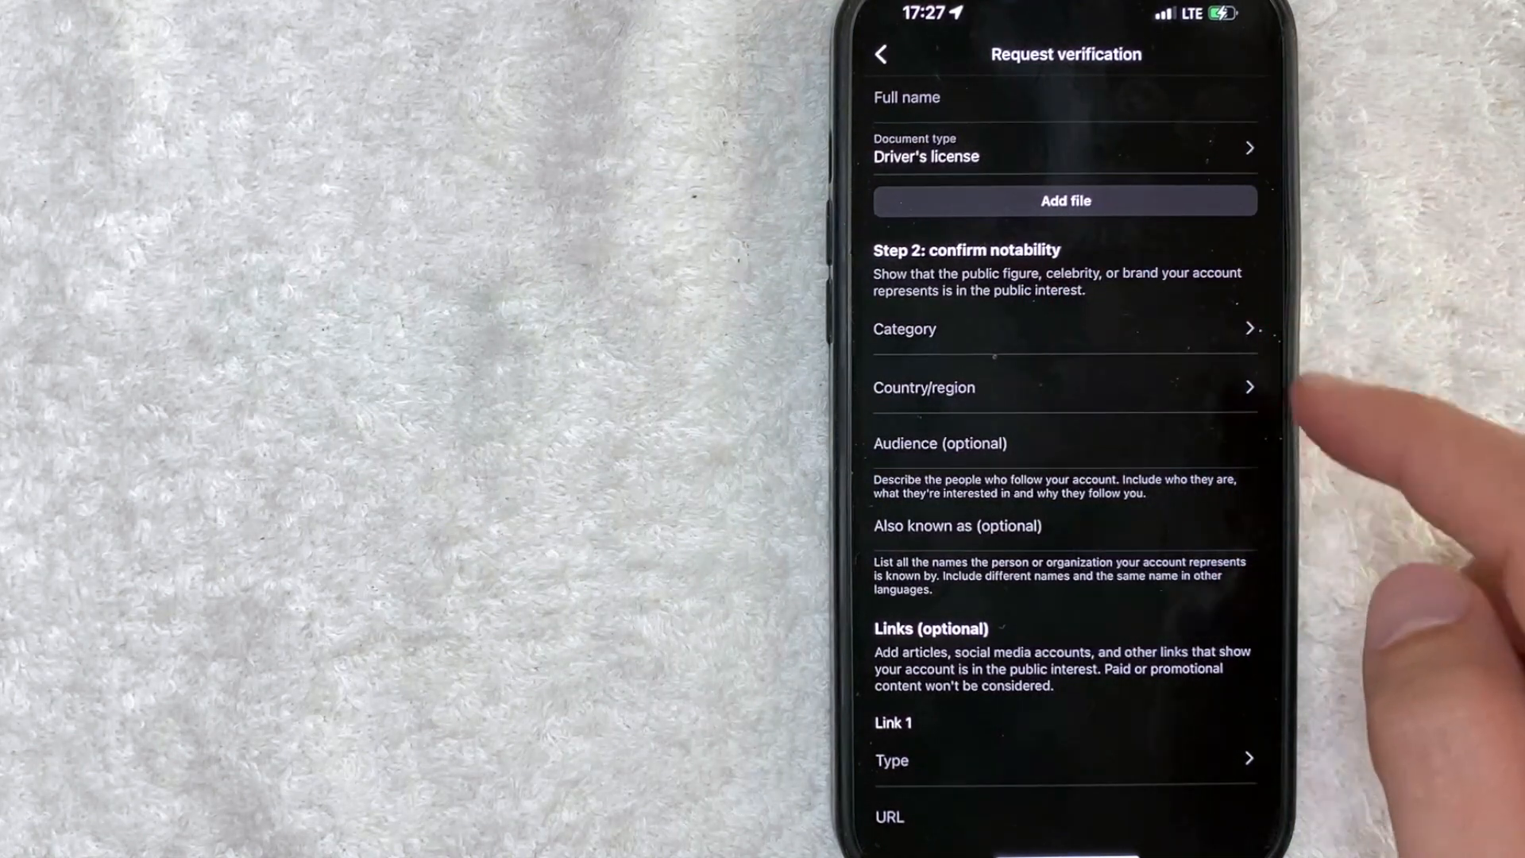
pyautogui.click(1065, 329)
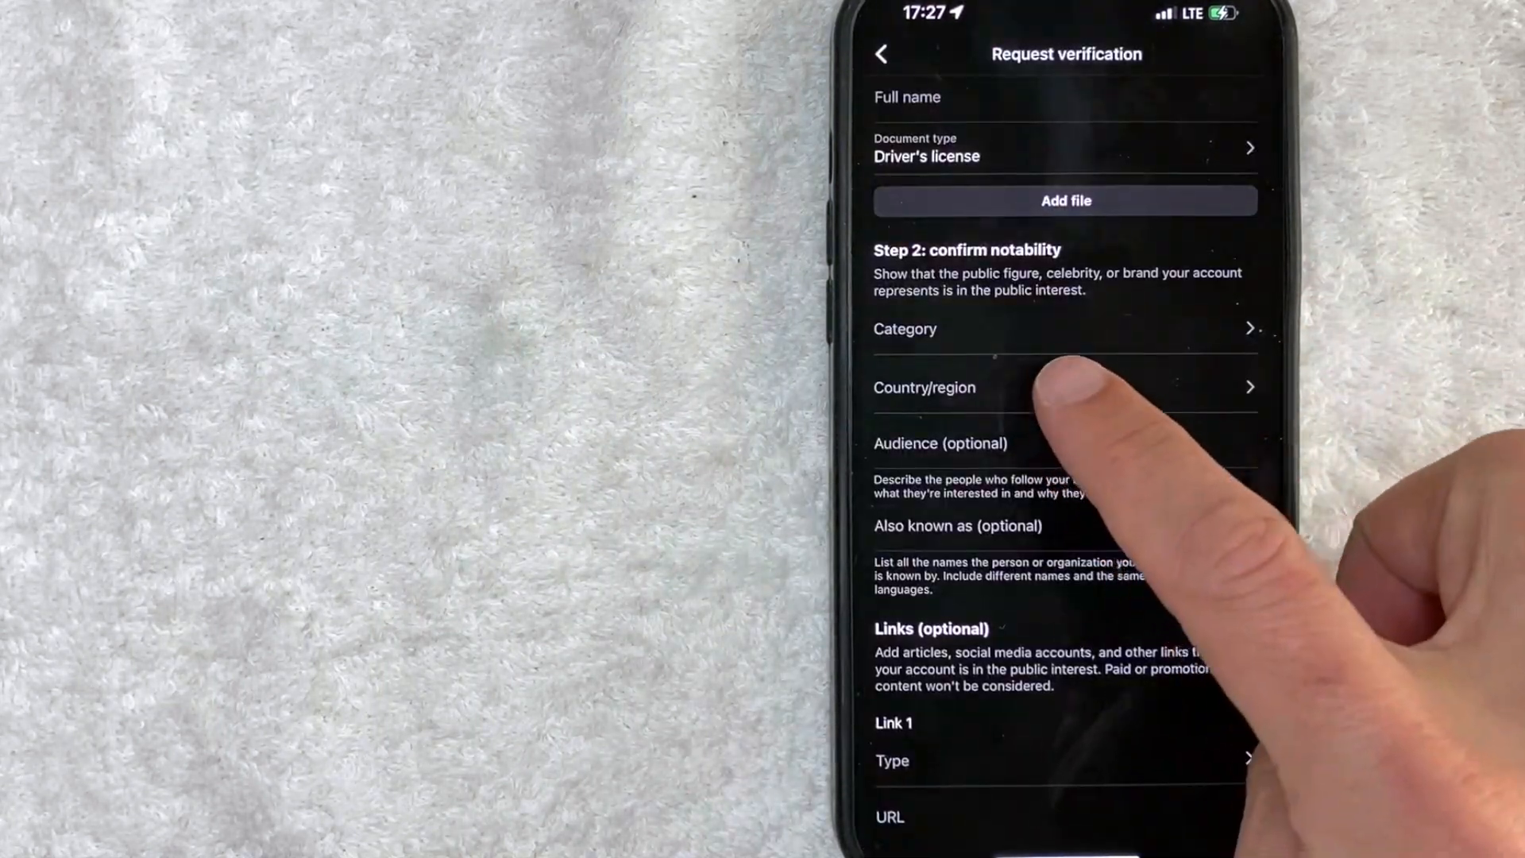
pyautogui.moveTo(1065, 409)
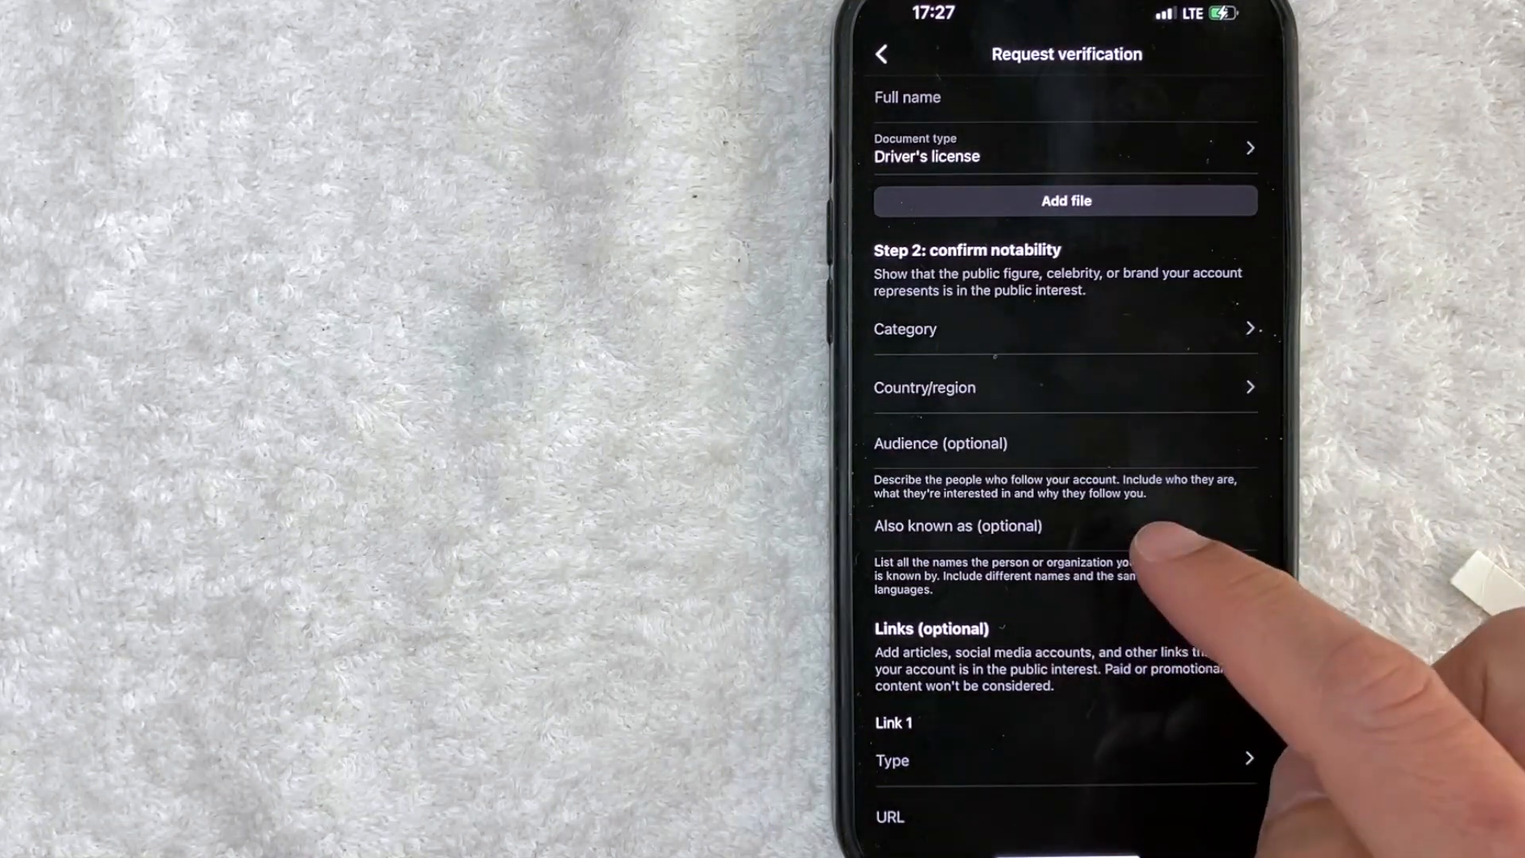
pyautogui.moveTo(1051, 574)
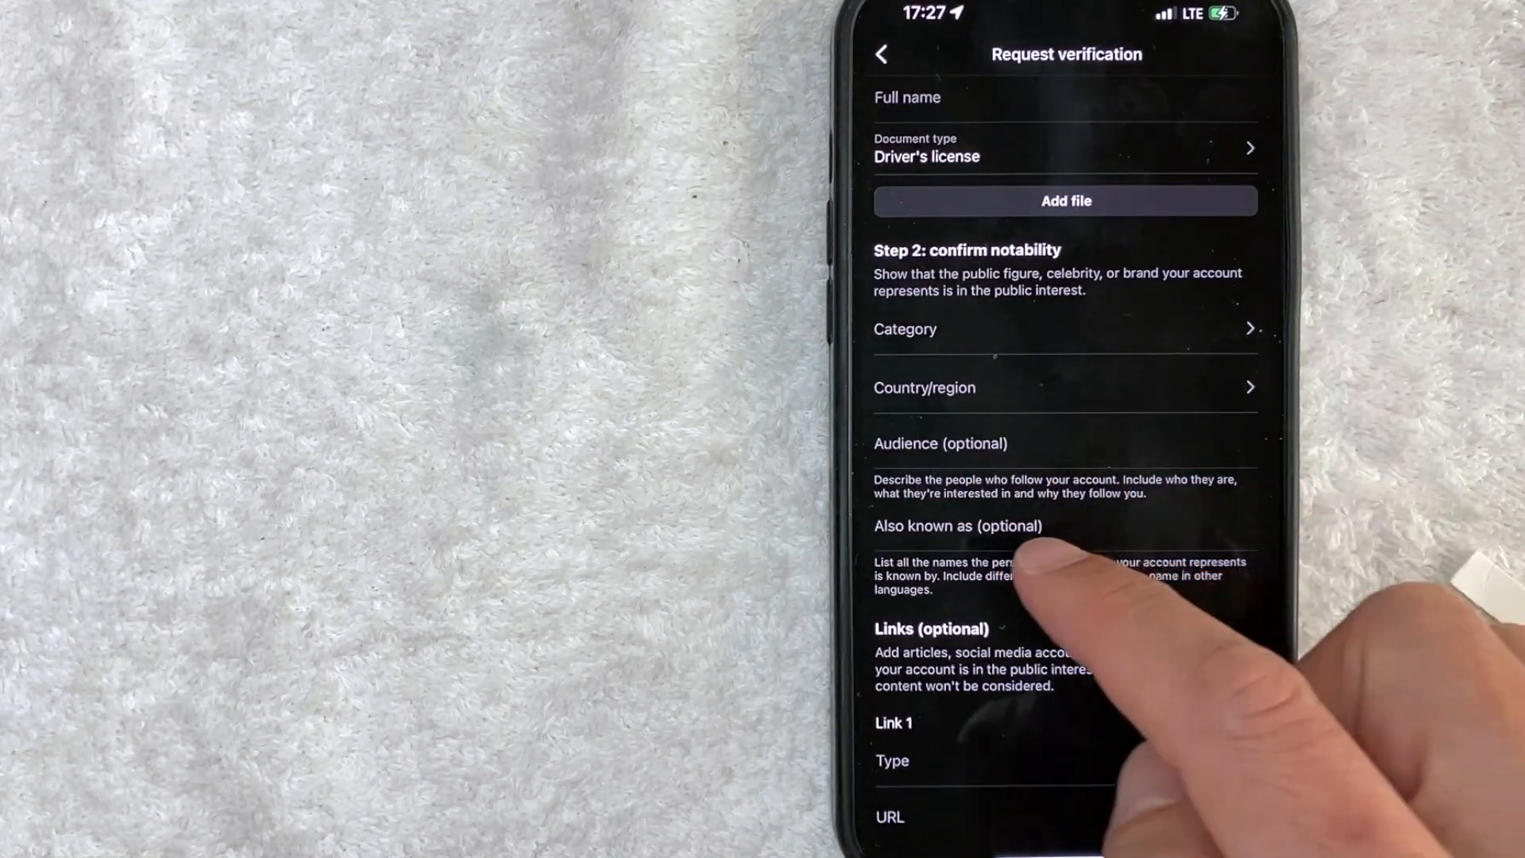